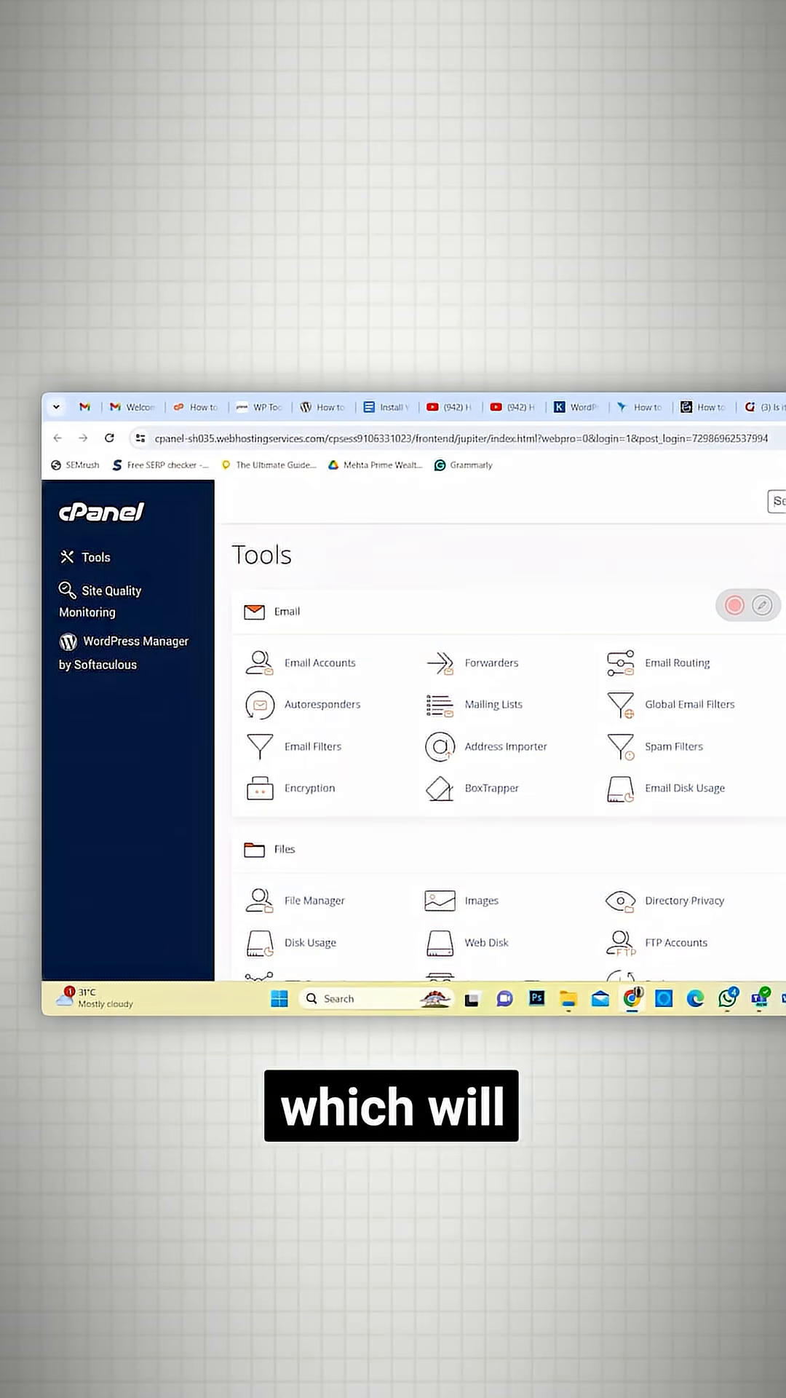
Step: Start a new WordPress installation from WordPress Manager by Softaculous in cPanel
{"action": "scroll", "scroll_direction": "down", "scroll_amount": 3}
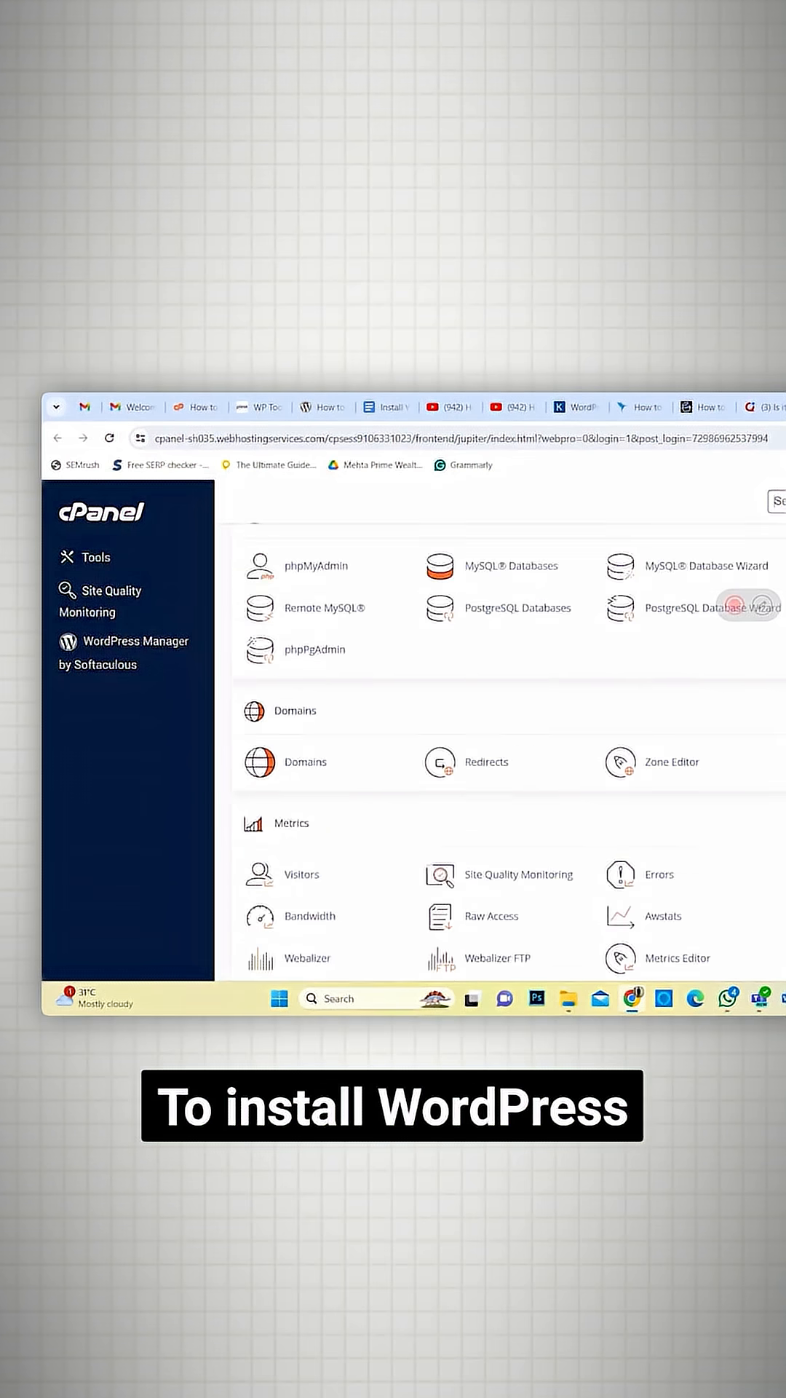
{"action": "scroll", "scroll_direction": "down", "scroll_amount": 3}
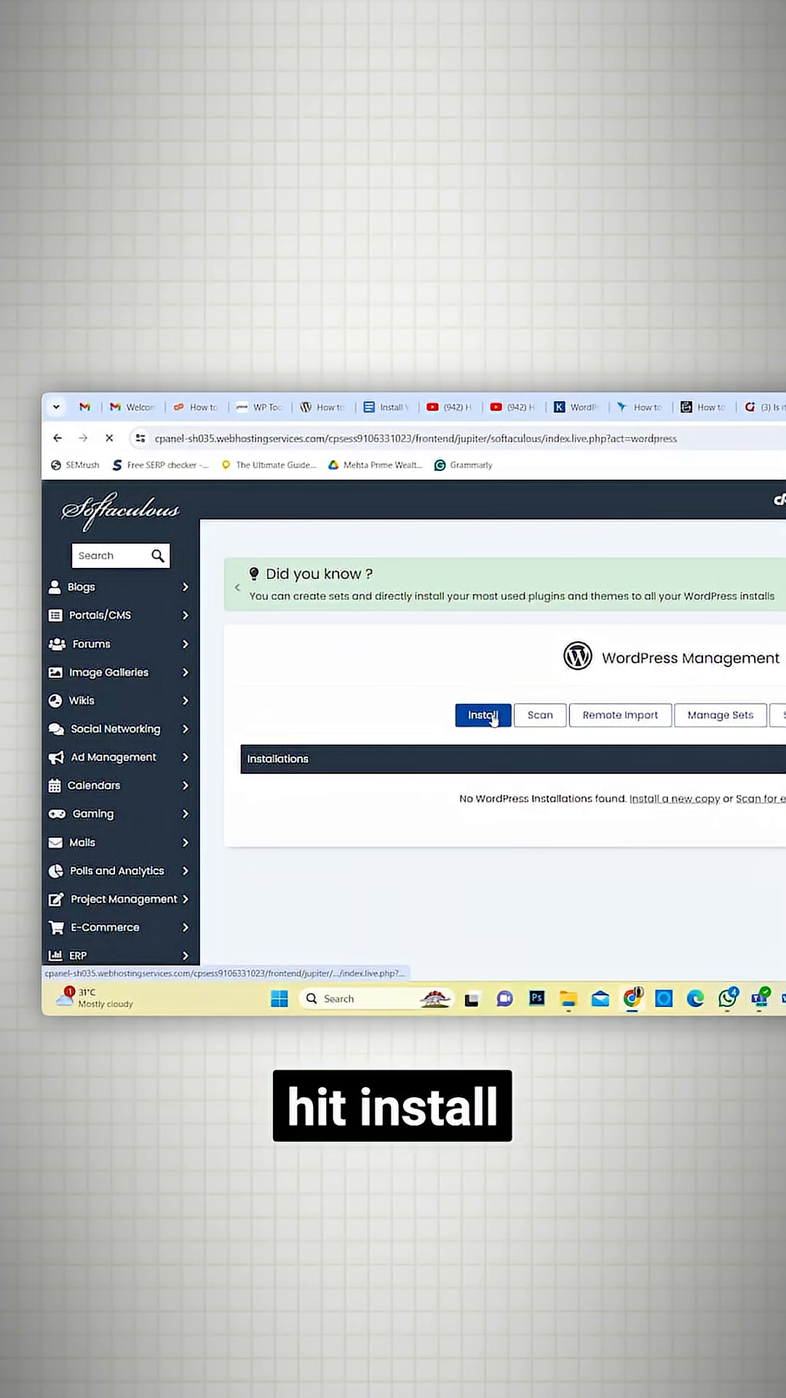
{"action": "left_click", "coordinate": [482, 714]}
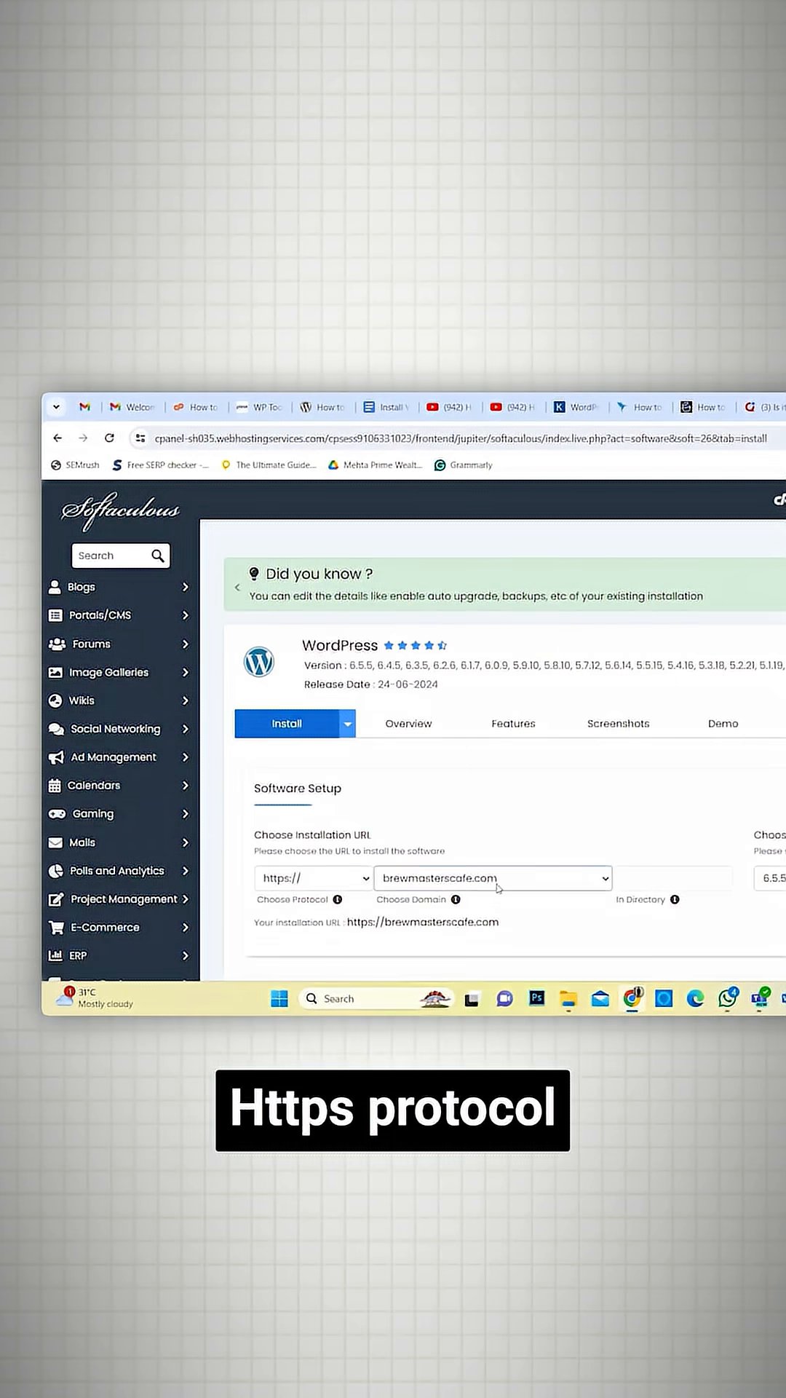
{"action": "left_click", "coordinate": [492, 878]}
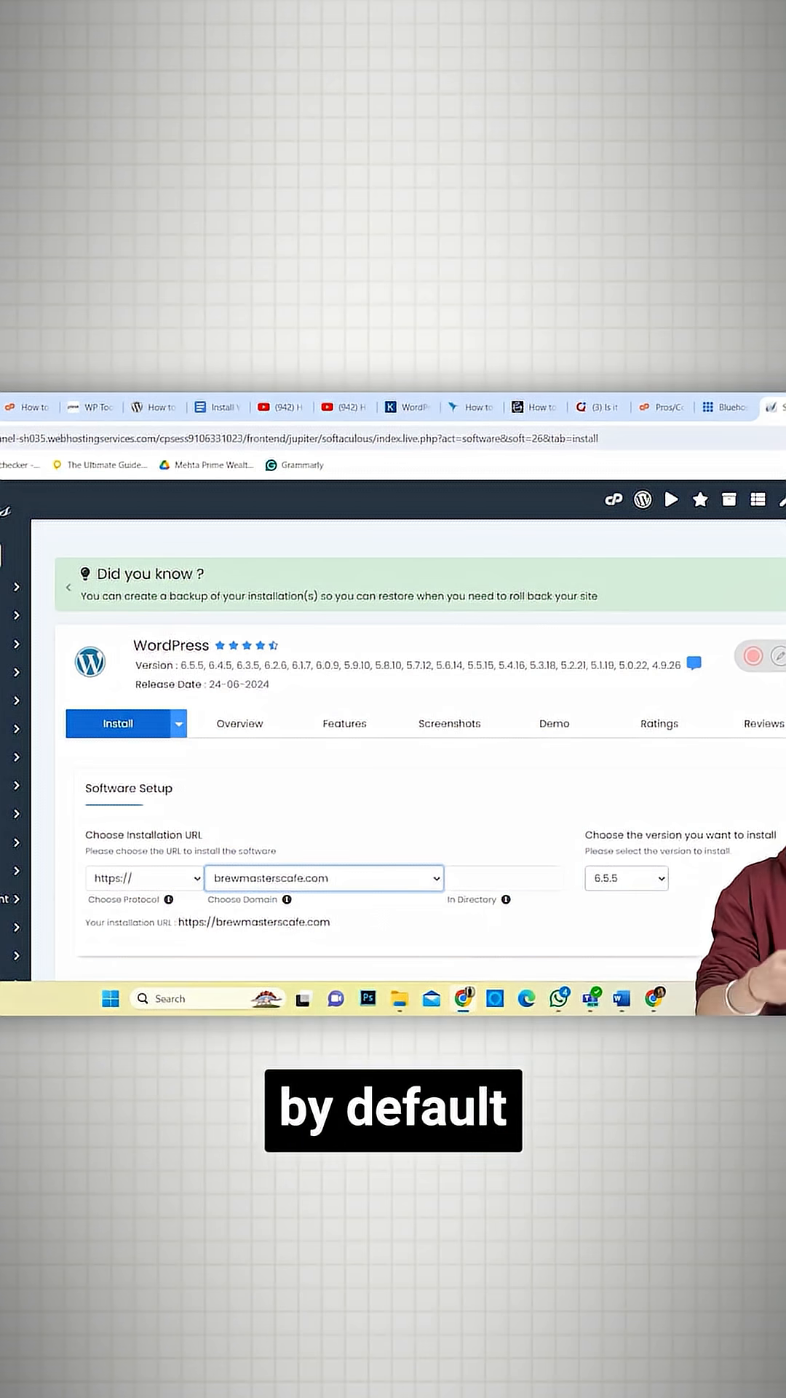
{"action": "scroll", "scroll_direction": "down", "scroll_amount": 3}
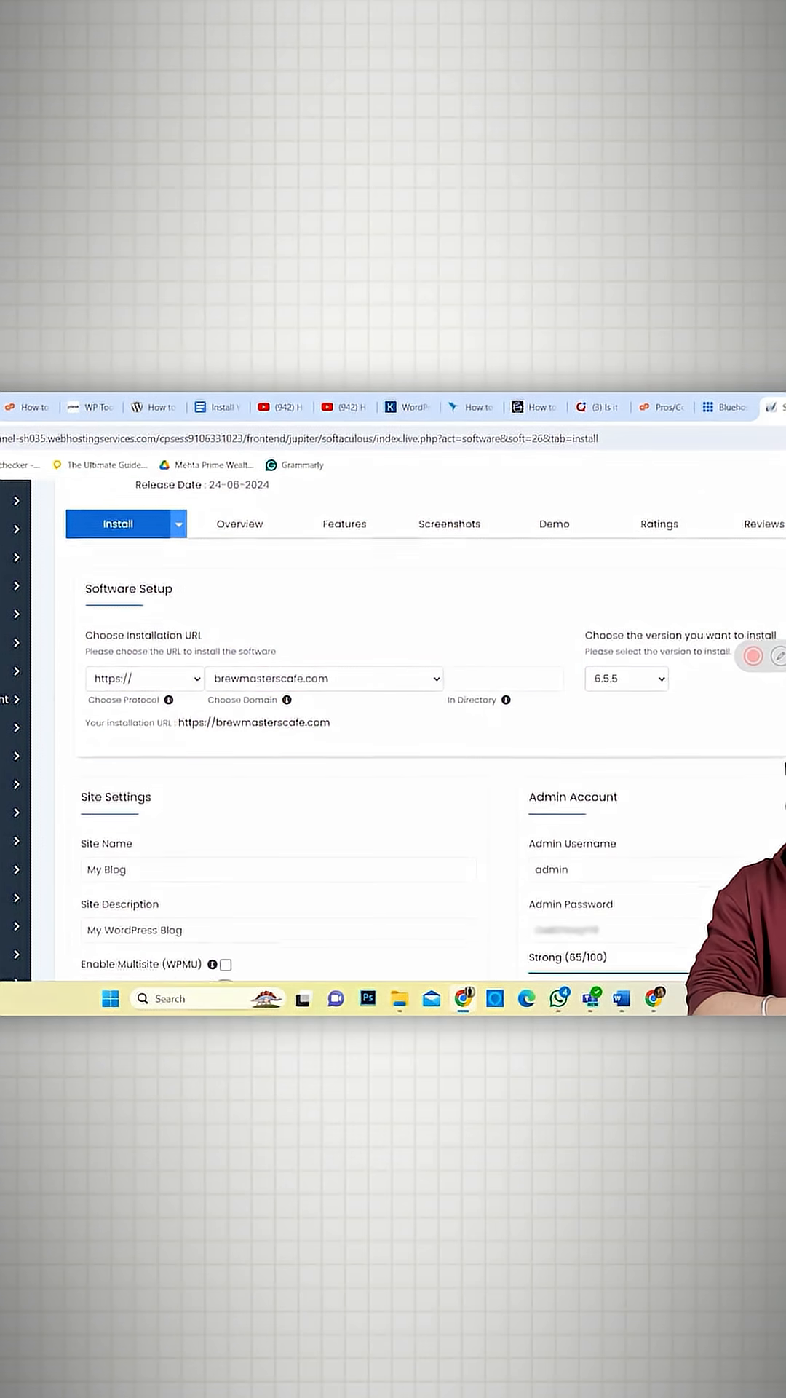
{"action": "scroll", "scroll_direction": "down", "scroll_amount": 3}
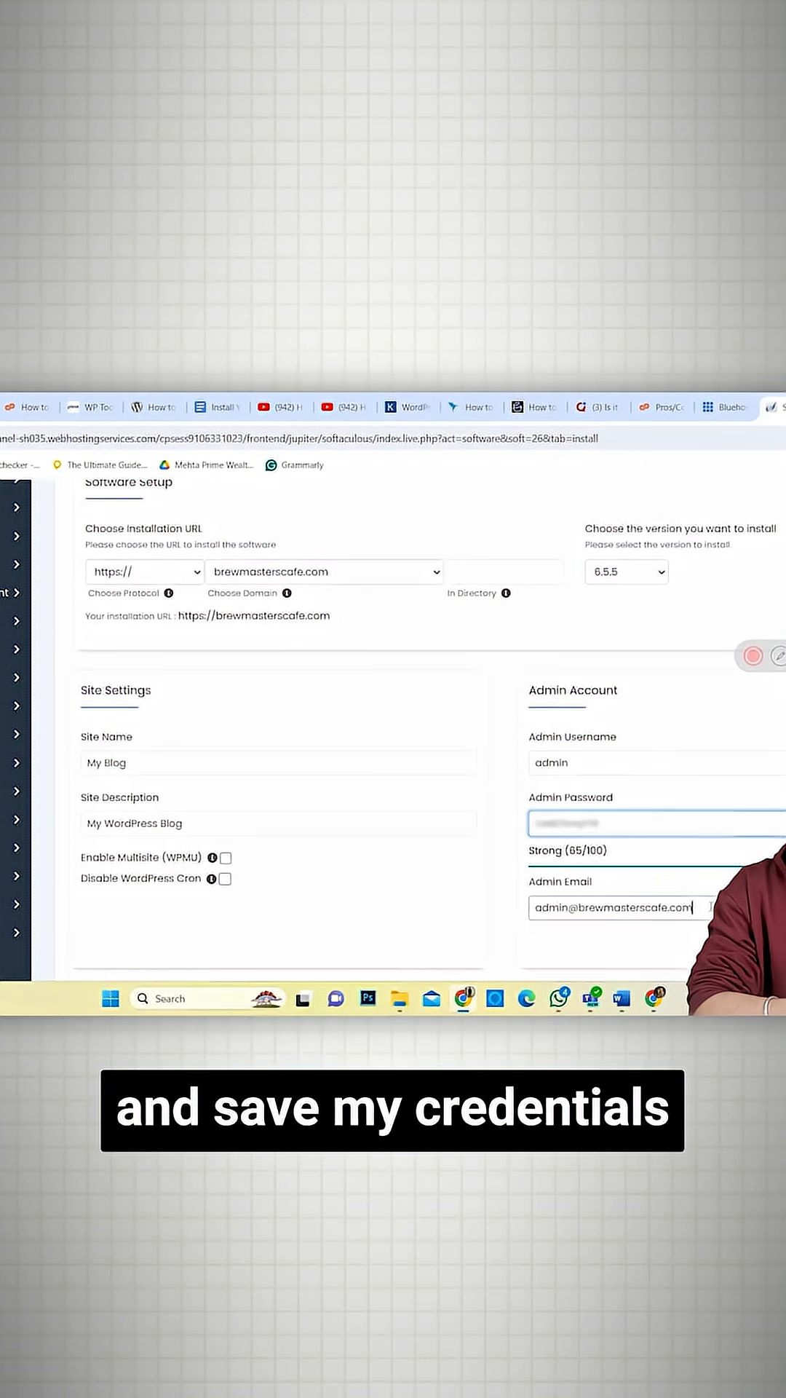
{"action": "scroll", "scroll_direction": "down", "scroll_amount": 3}
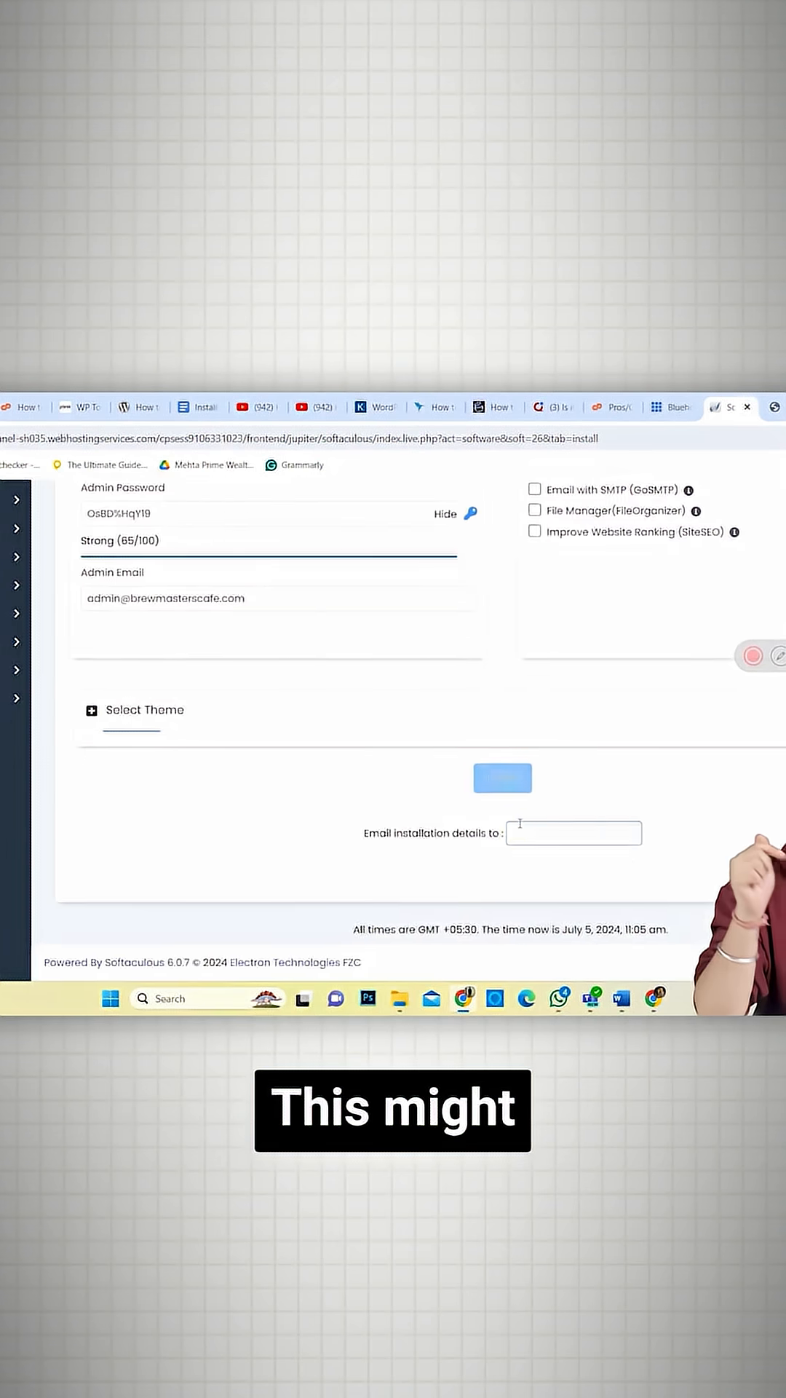
{"action": "left_click", "coordinate": [501, 777]}
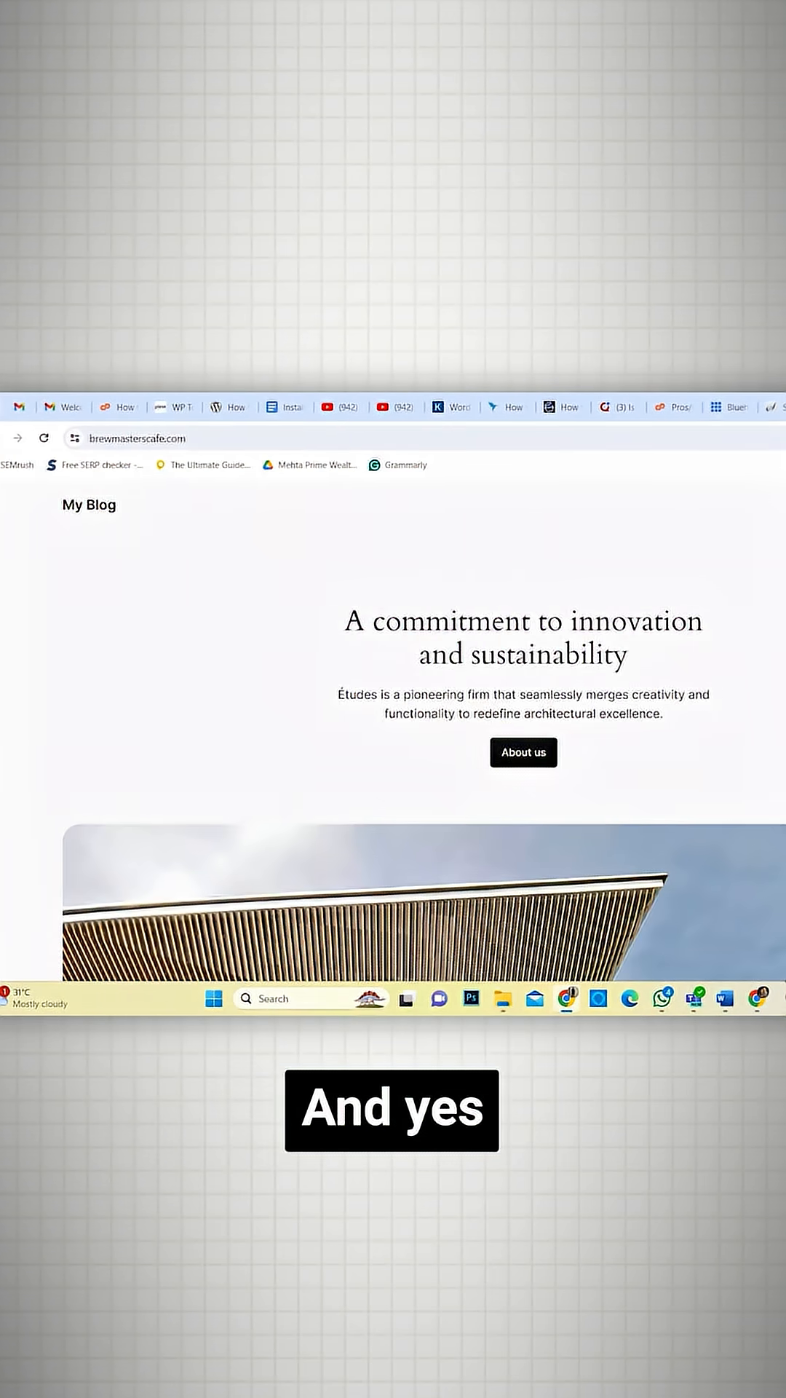
Step: Open the new site's link from the Softaculous installation success page
{"action": "scroll", "scroll_direction": "down", "scroll_amount": 3}
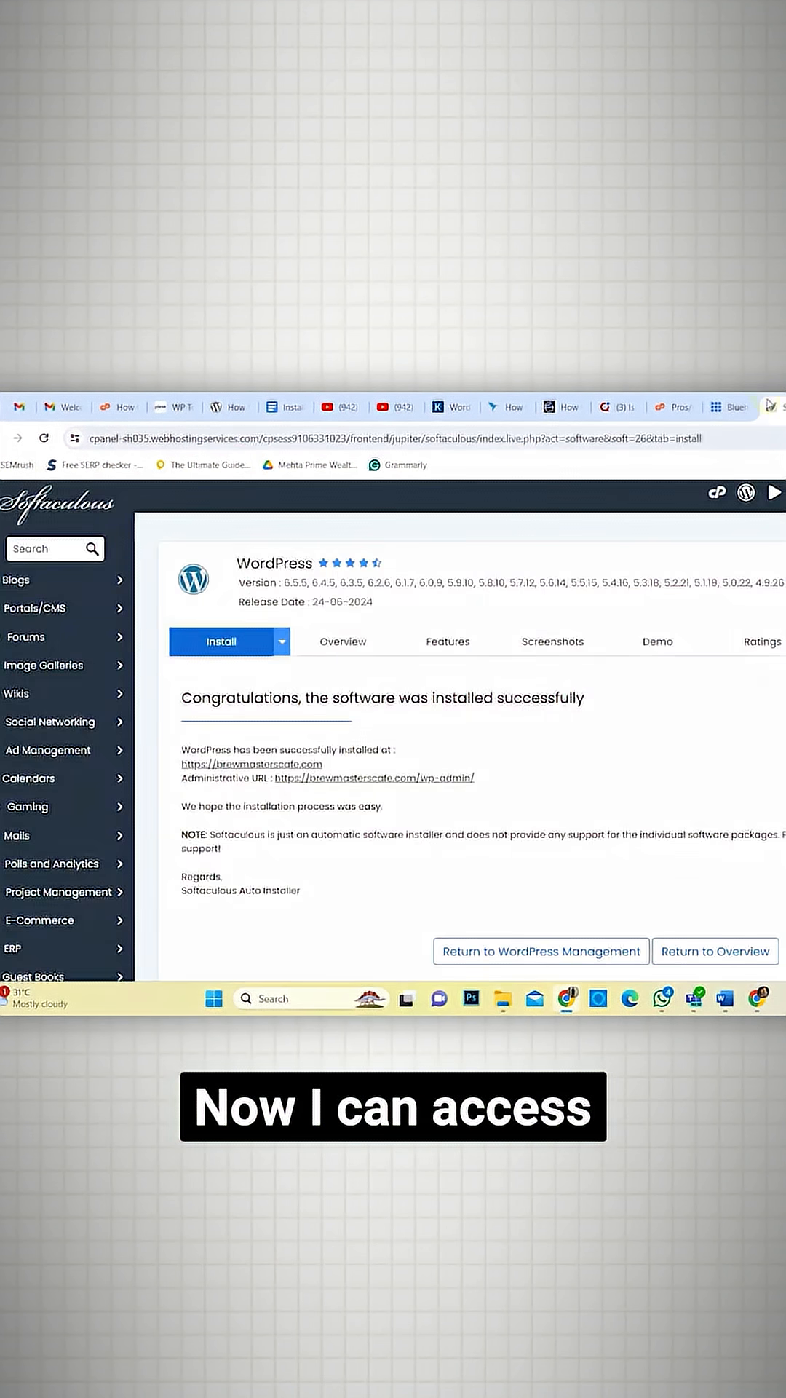
{"action": "left_click", "coordinate": [372, 778]}
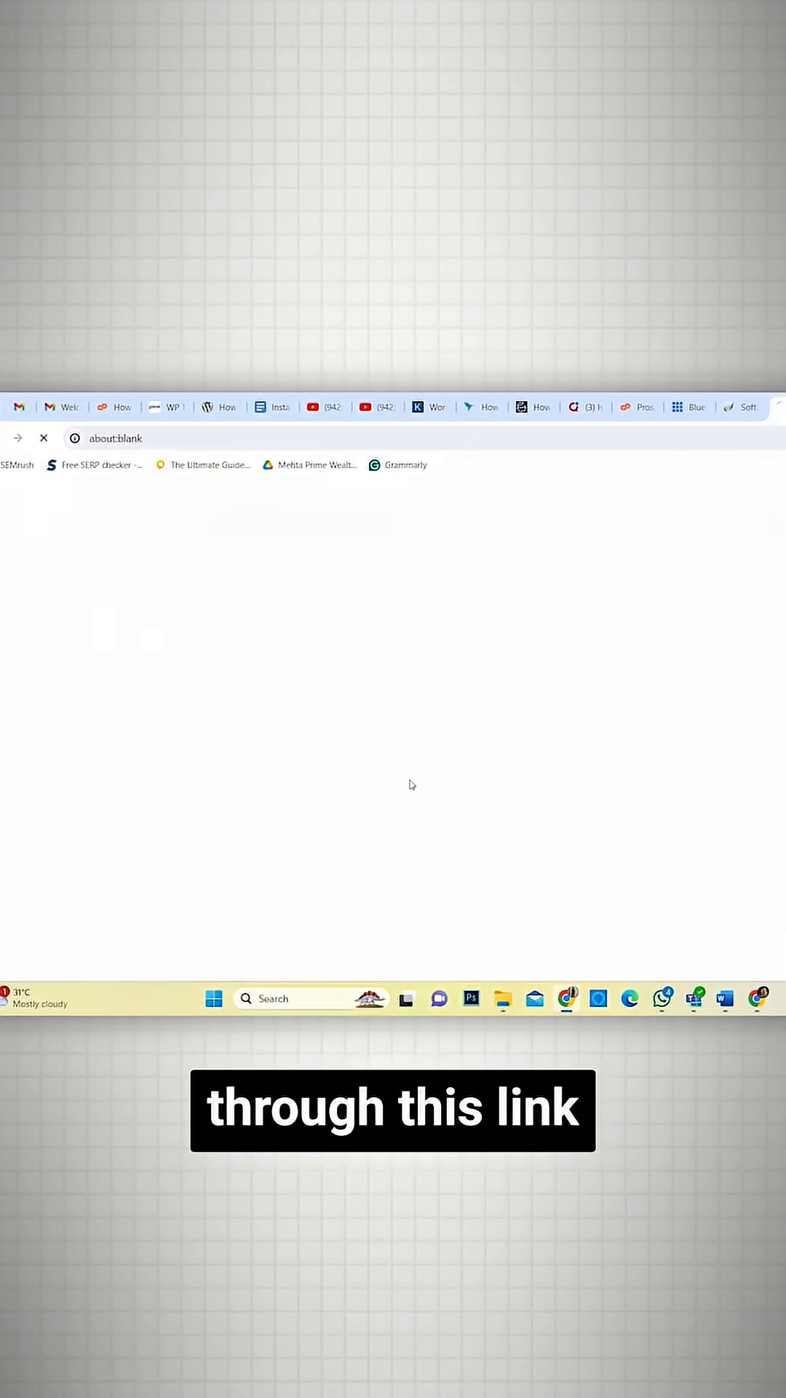